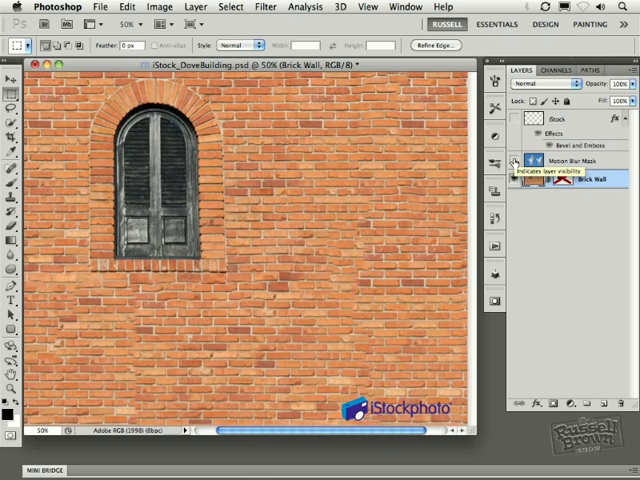
Make the Motion Blur Mask layer with the two doves visible over the brick wall.
left_click(514, 180)
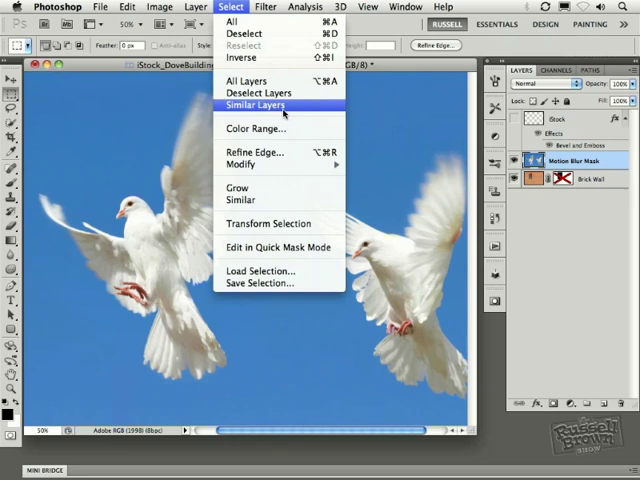
Select both white doves with Color Range at fuzziness about 89 and accept.
left_click(254, 128)
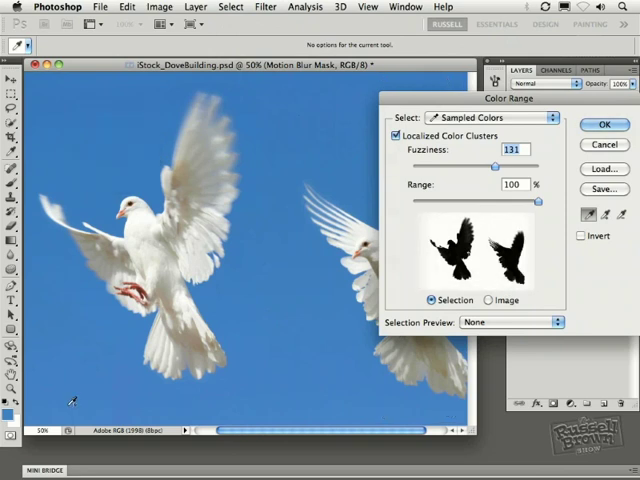
mouse_move(115, 333)
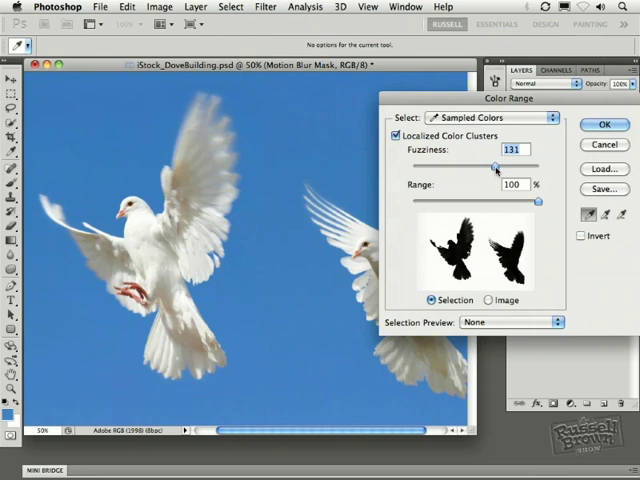
left_click_drag(495, 167, 456, 167)
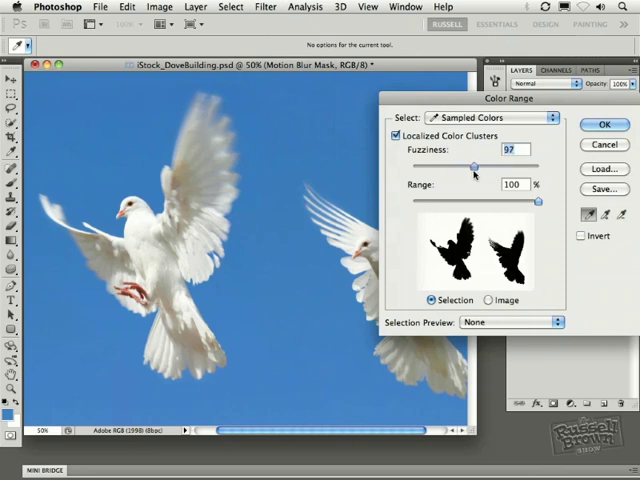
left_click_drag(472, 165, 465, 165)
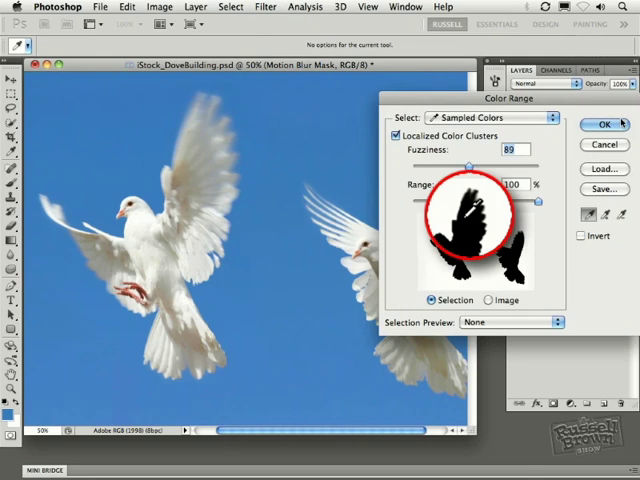
left_click(594, 123)
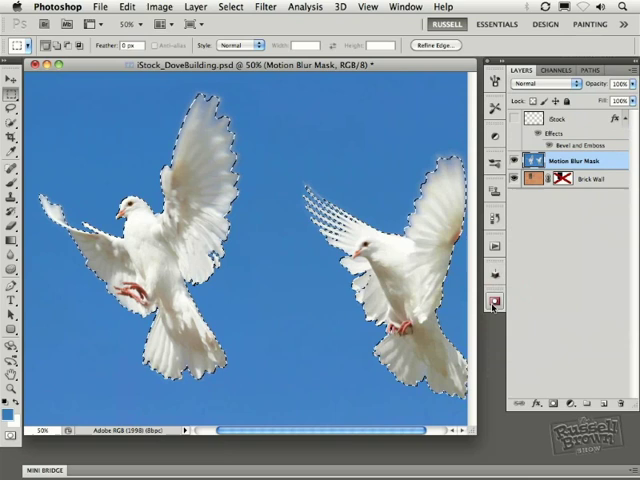
Add a pixel mask from the dove selection and invert it so the doves show over the wall.
left_click(492, 300)
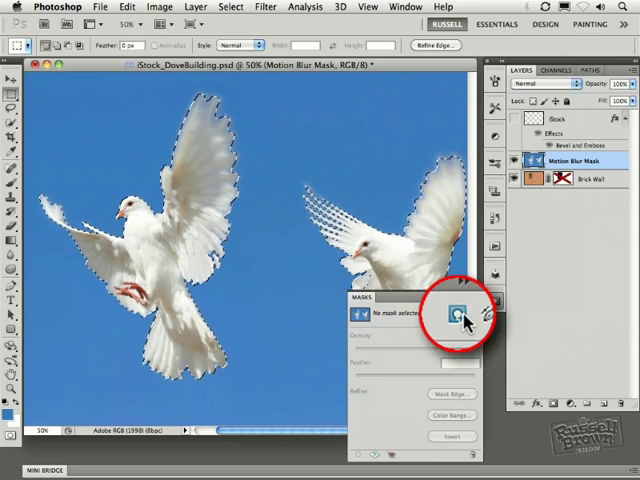
mouse_move(477, 318)
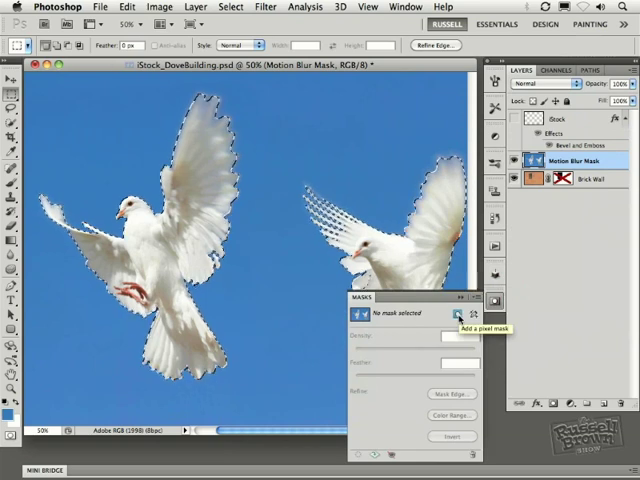
left_click(456, 316)
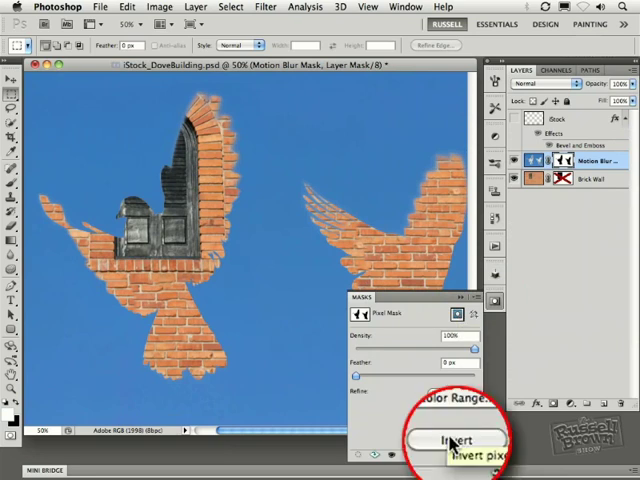
left_click(454, 440)
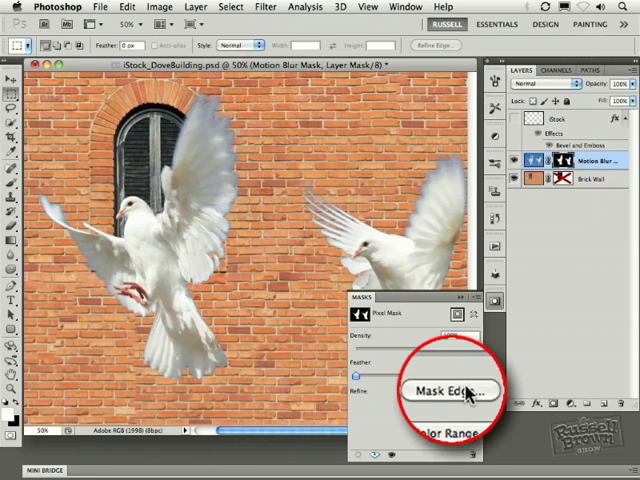
Bring up Refine Mask via Mask Edge and show the refinement radius along the wing.
left_click(449, 391)
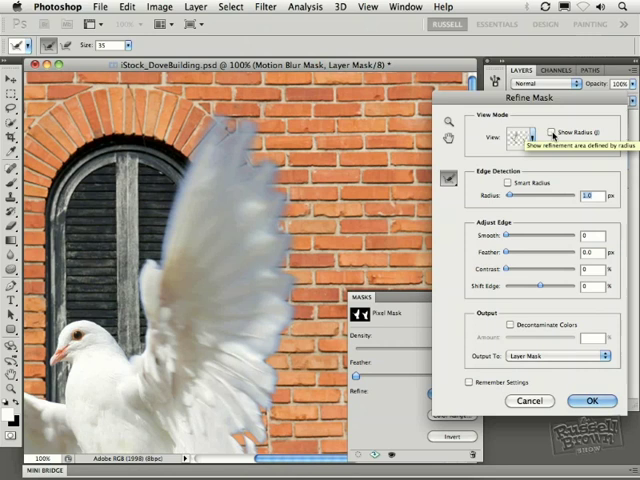
left_click(550, 134)
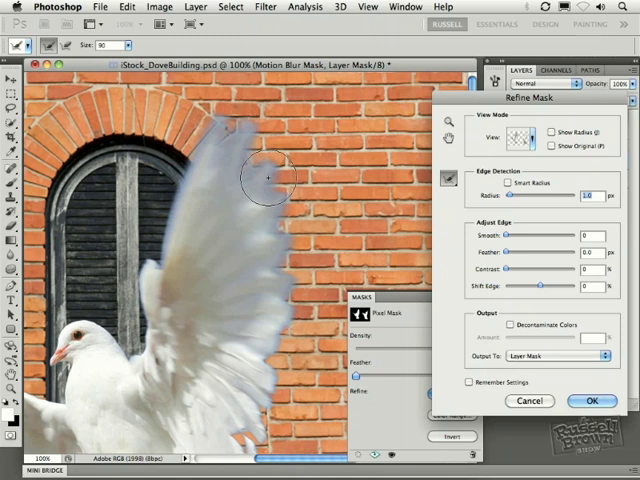
Paint refine-radius strokes along the raised wing's outer, inner and feathered edges.
left_click_drag(268, 178, 258, 150)
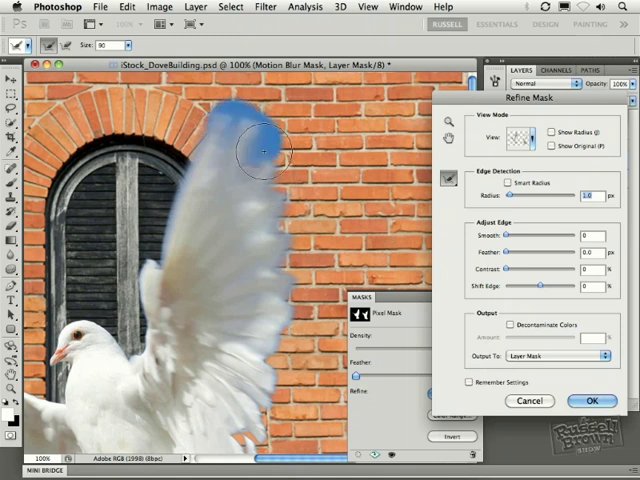
left_click_drag(260, 150, 270, 415)
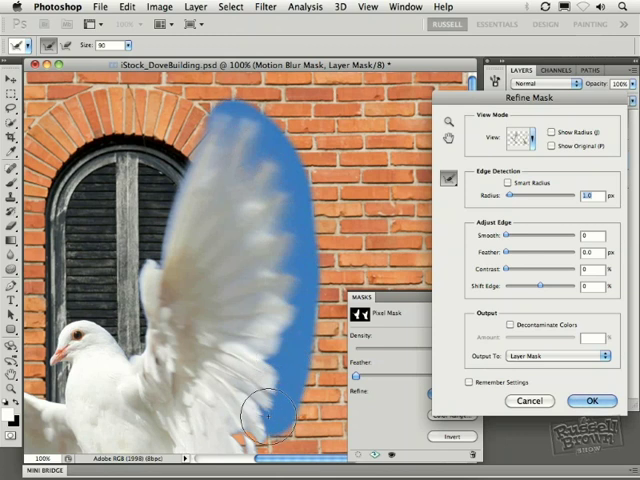
left_click_drag(270, 415, 260, 150)
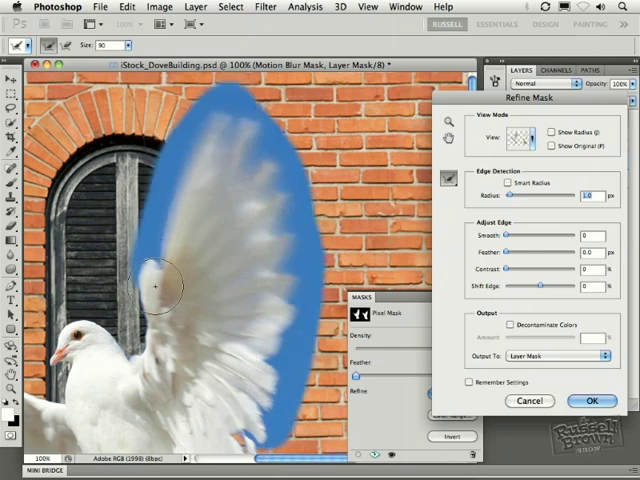
left_click_drag(155, 285, 220, 100)
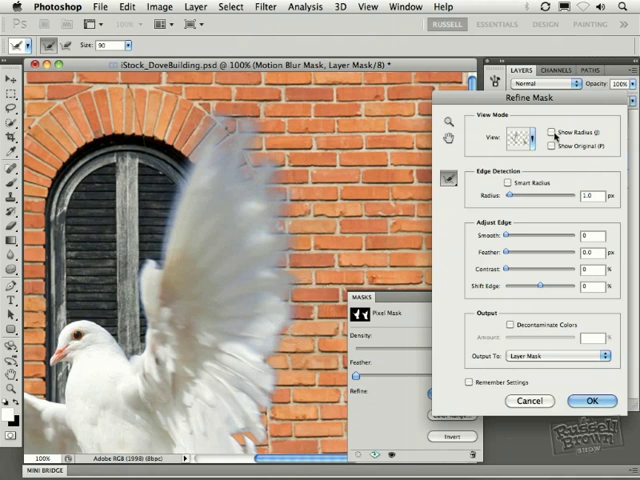
mouse_move(552, 133)
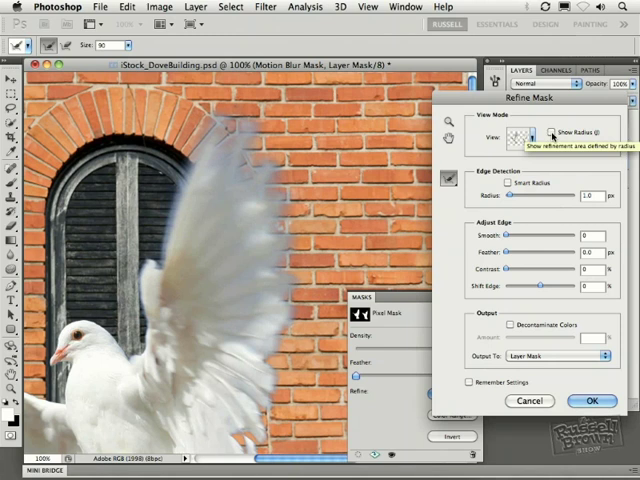
left_click(512, 131)
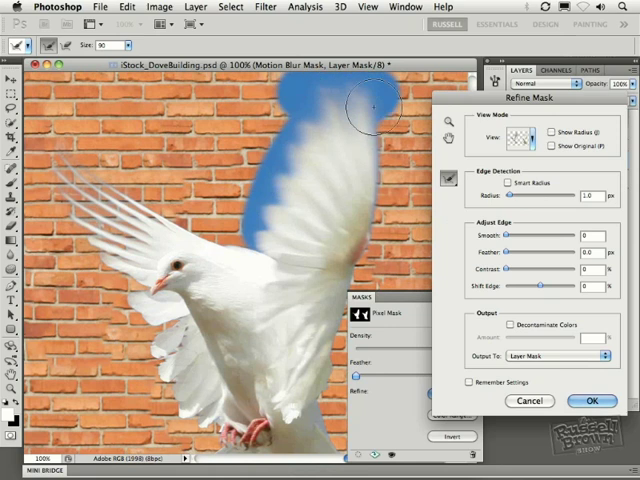
left_click_drag(375, 105, 315, 400)
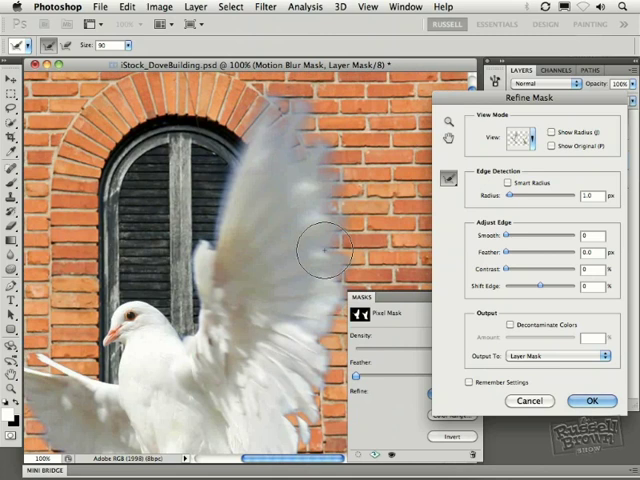
Enable Decontaminate Colors at about 76%, outputting to a new layer with layer mask.
left_click(575, 355)
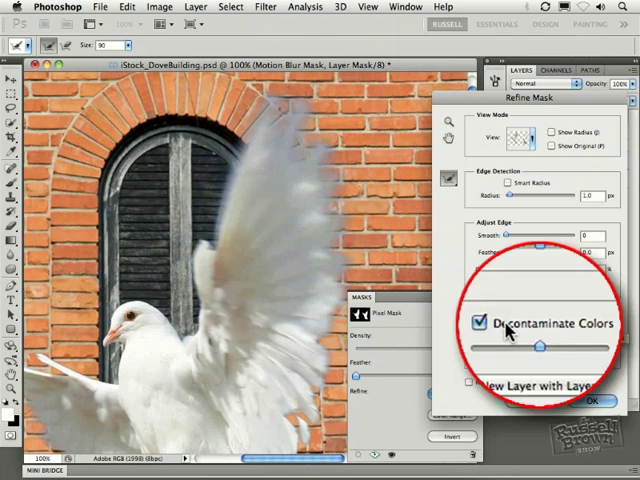
left_click(473, 324)
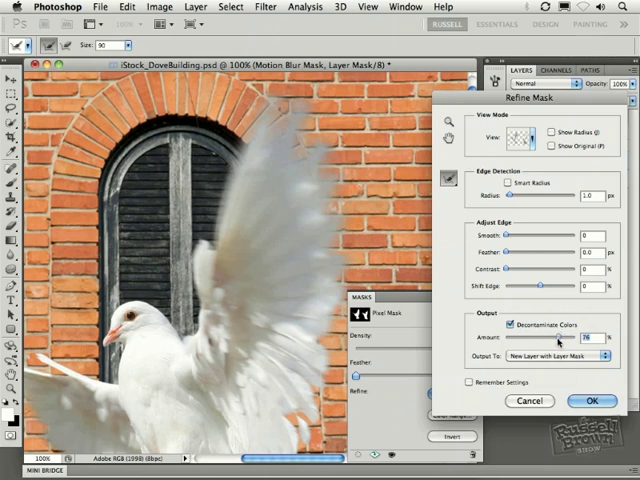
mouse_move(550, 291)
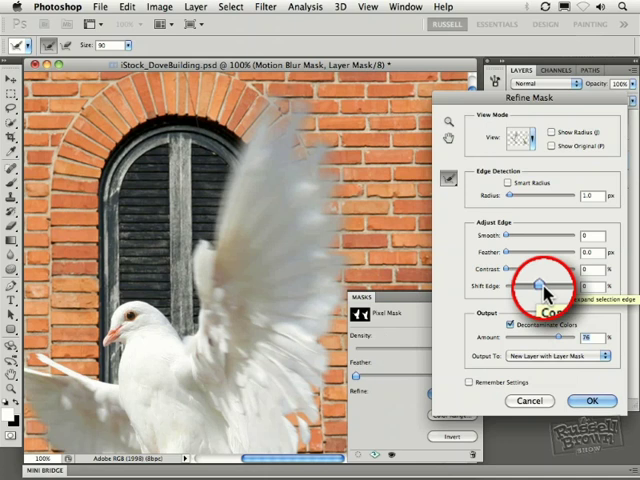
Shift the mask edge to about +9 and raise decontamination to about 87%.
left_click_drag(518, 286, 548, 286)
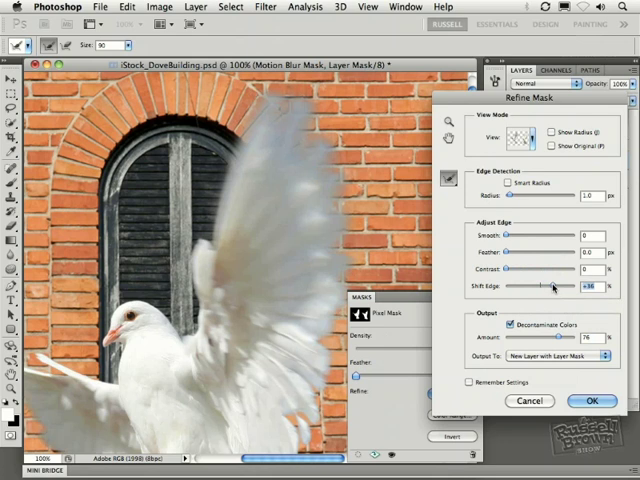
left_click_drag(552, 287, 530, 287)
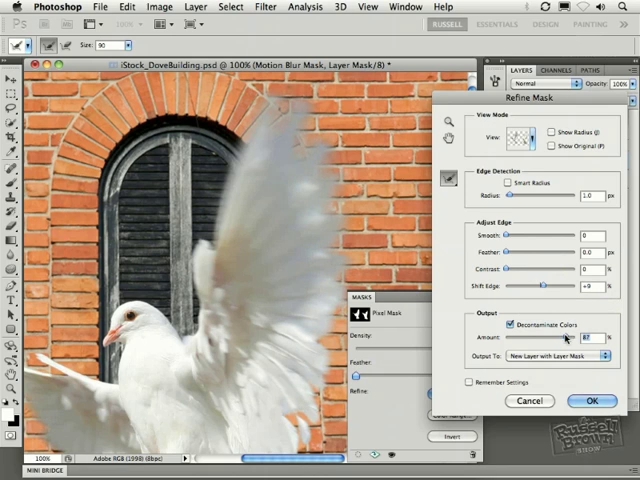
mouse_move(565, 340)
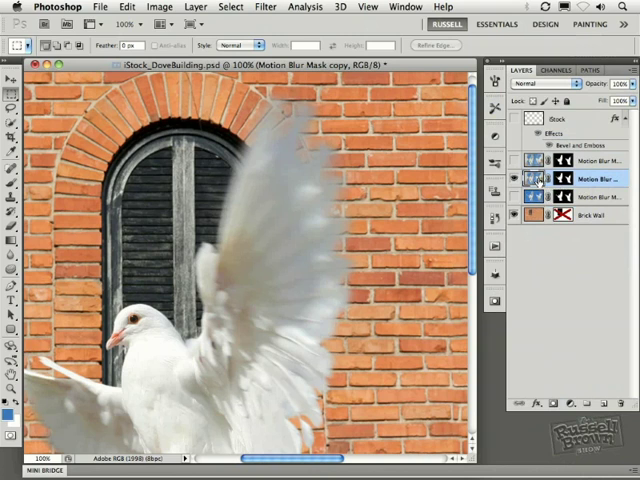
Set the Motion Blur Mask copy layer's blend mode to Screen.
left_click(519, 179)
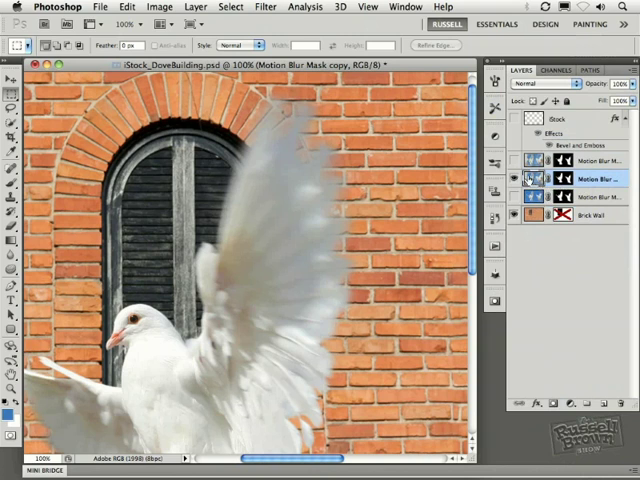
left_click(560, 84)
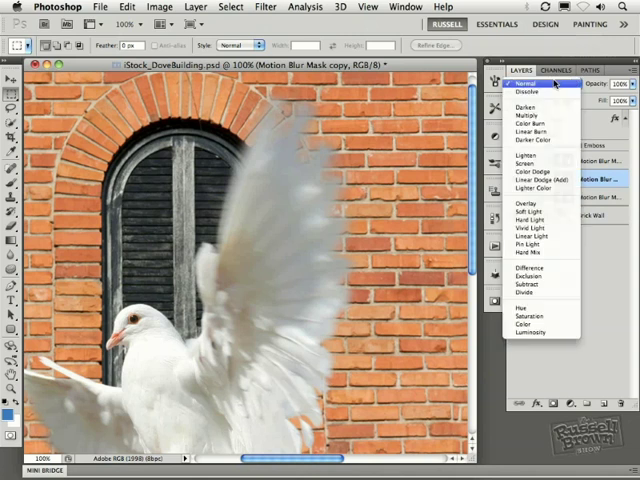
mouse_move(535, 83)
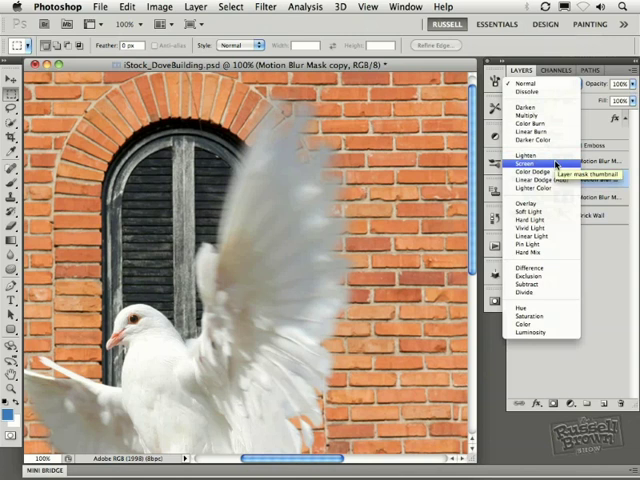
left_click(528, 162)
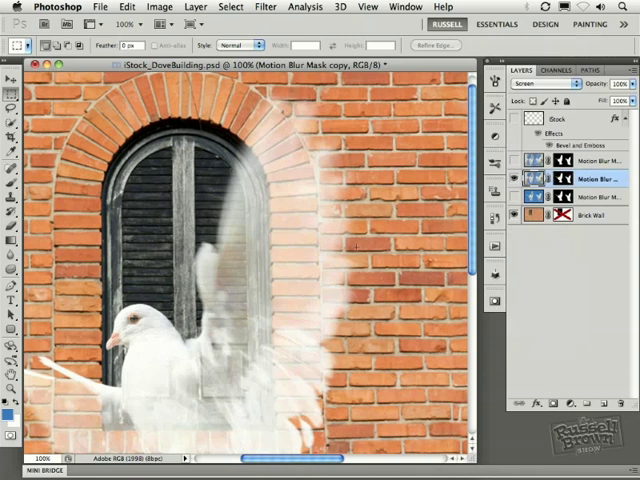
mouse_move(371, 229)
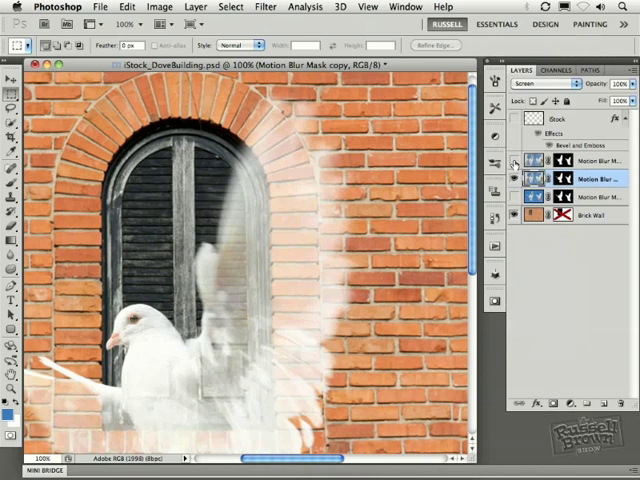
mouse_move(514, 160)
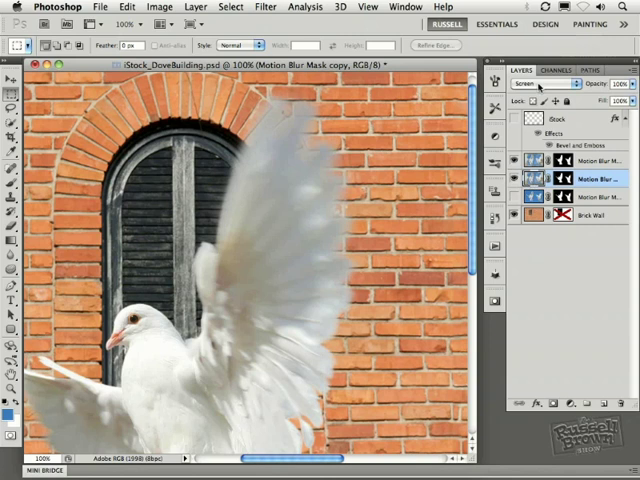
Try Soft Light, then set the copy layer's blend mode to Hard Light.
left_click(548, 84)
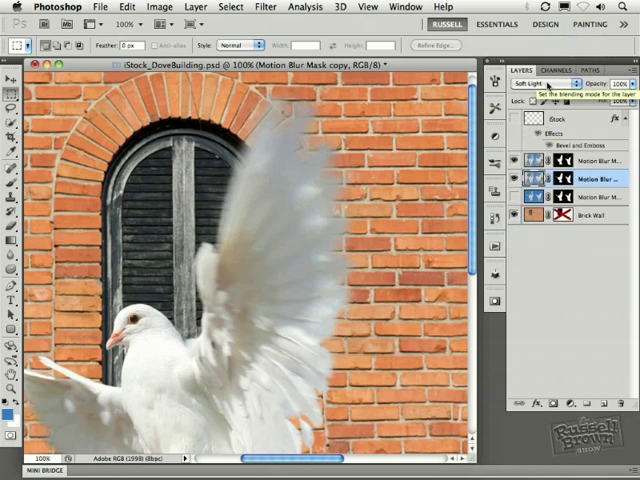
left_click(560, 83)
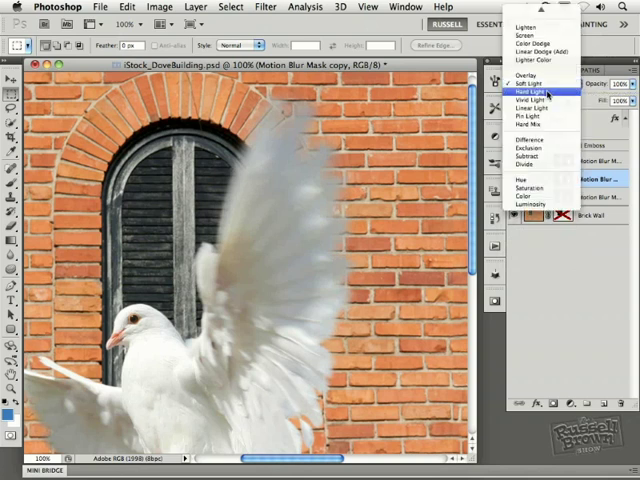
left_click(537, 92)
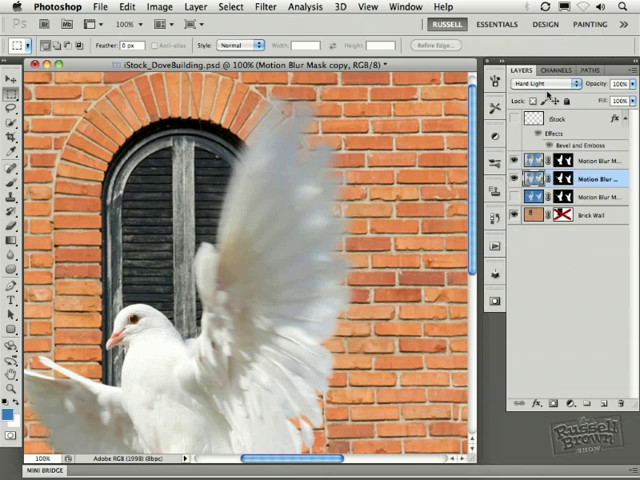
mouse_move(548, 95)
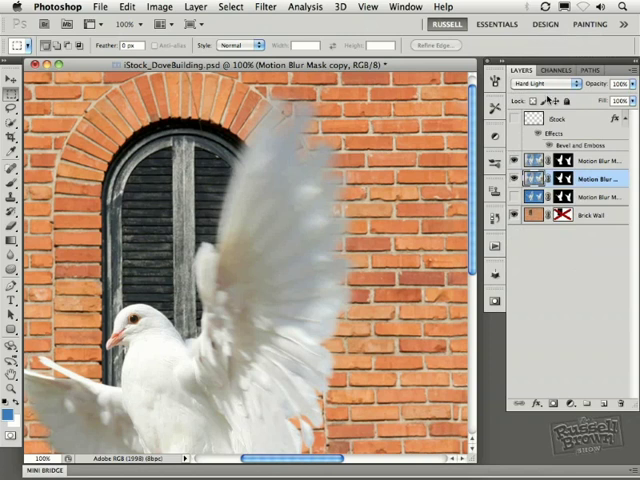